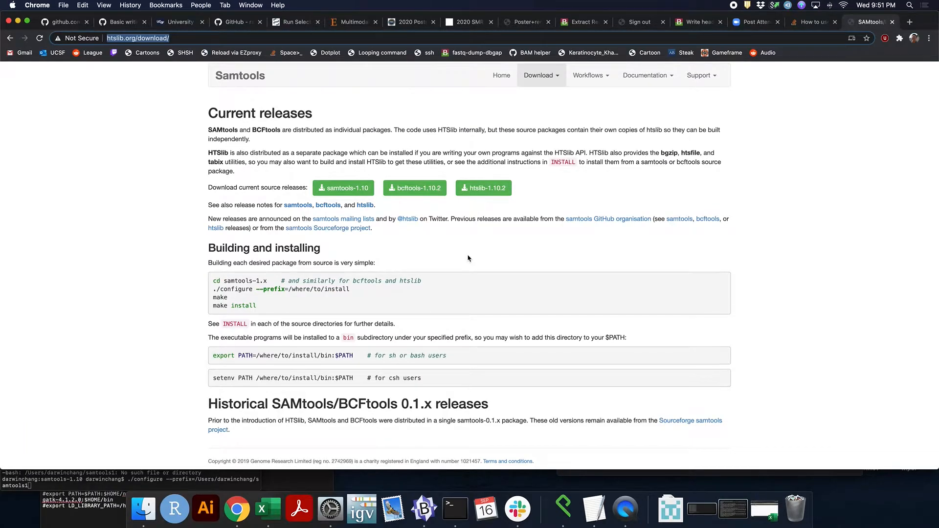
mouse_move(372, 276)
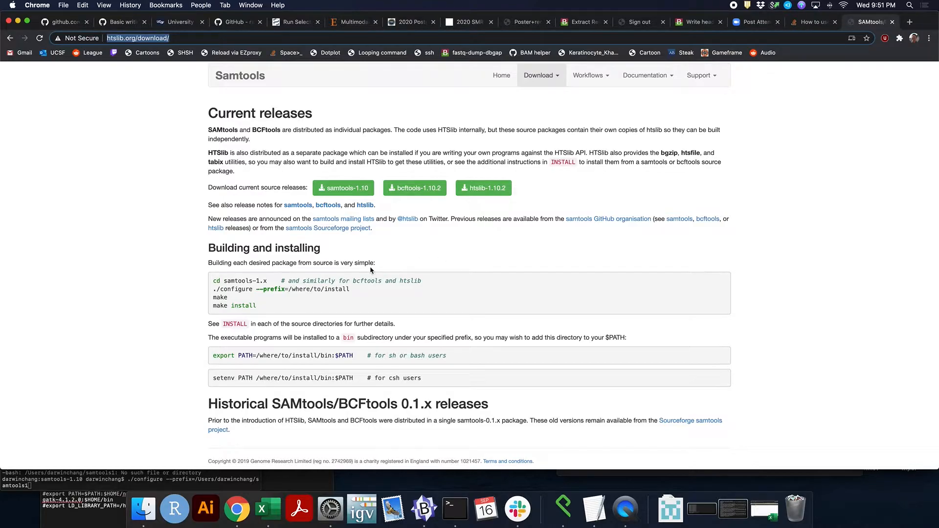
Switch from the Samtools 1.10 download page to the Terminal window.
left_click(454, 510)
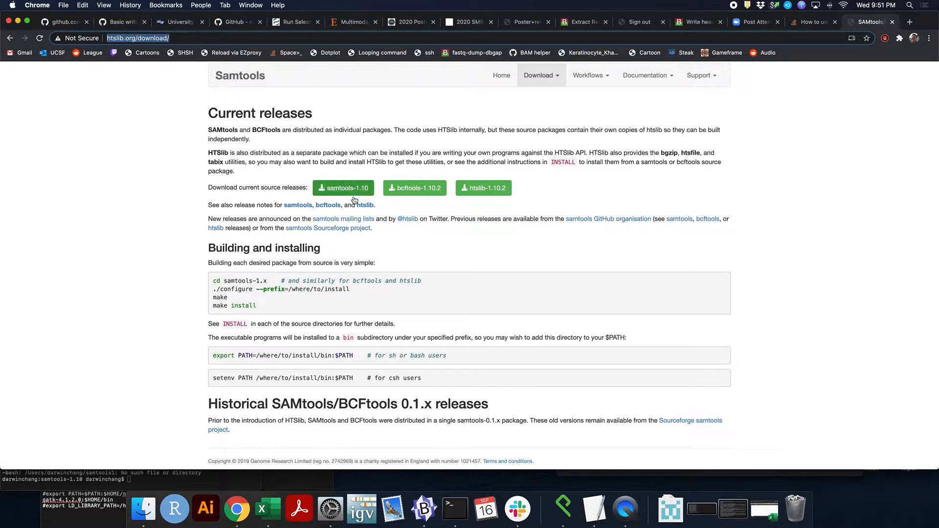
mouse_move(343, 188)
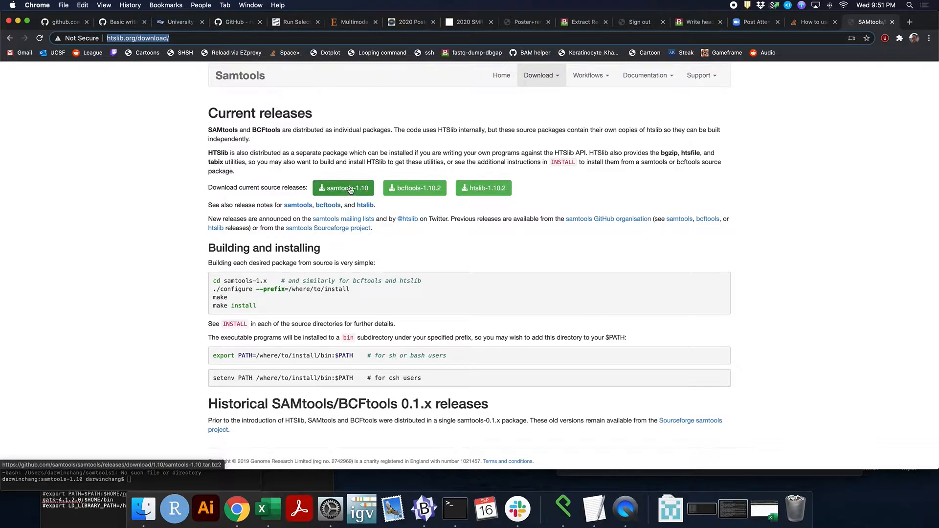
mouse_move(360, 195)
type("cd")
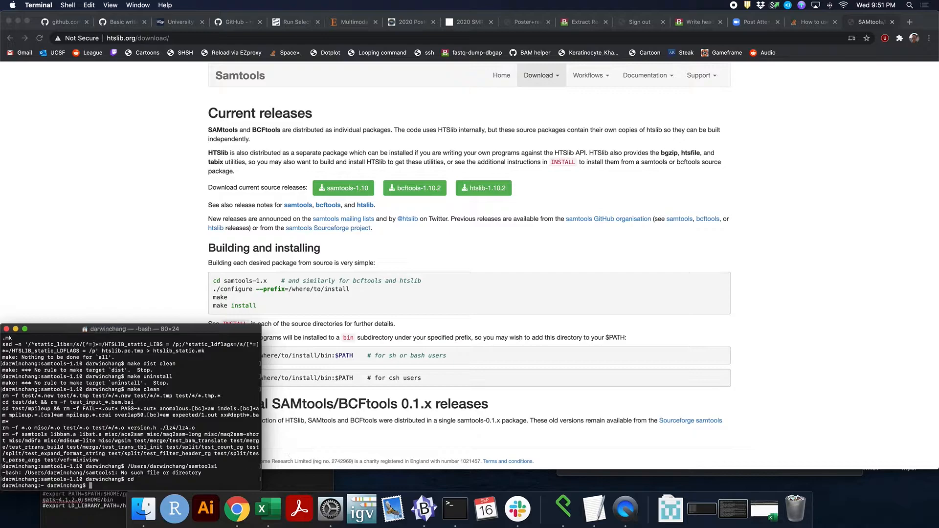
In Finder, check the samtools-1.10.tar.bz2 archive and open the extracted samtools-1.10 folder.
left_click(143, 510)
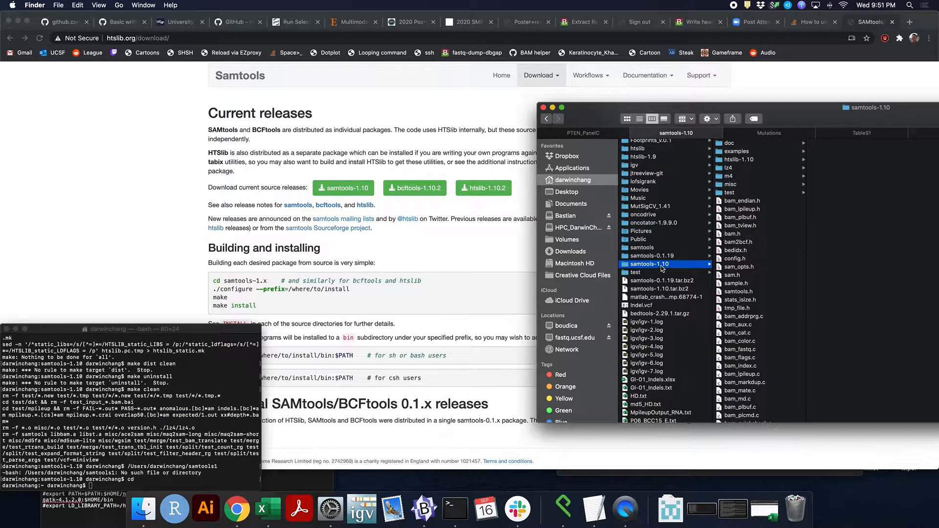
left_click(661, 278)
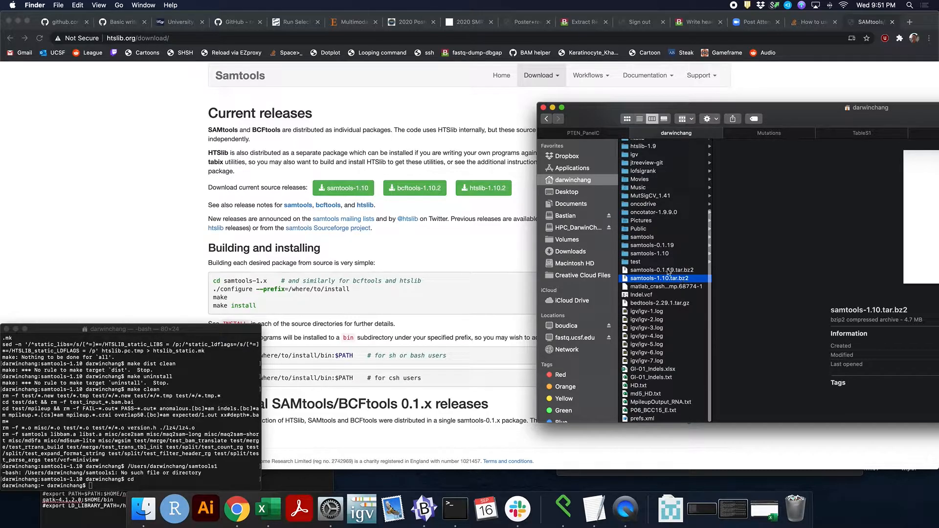
left_click(649, 253)
type("./configure --prefix=")
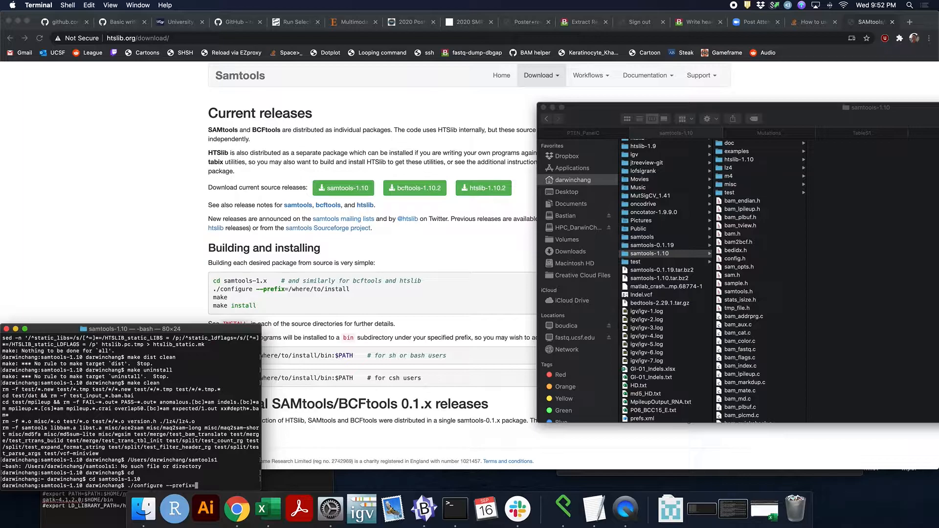
Configure samtools with prefix $HOME/samtools and follow the make build to completion.
type("$HOME")
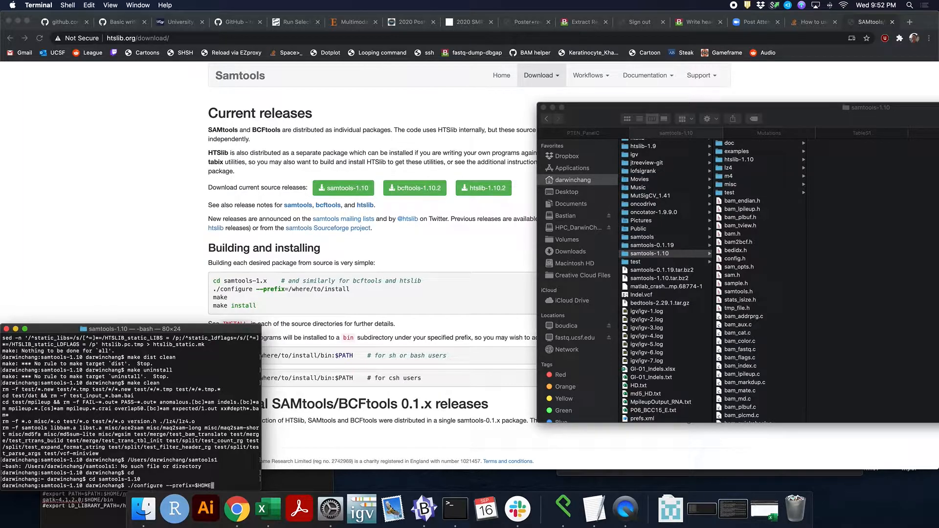
type("samtools")
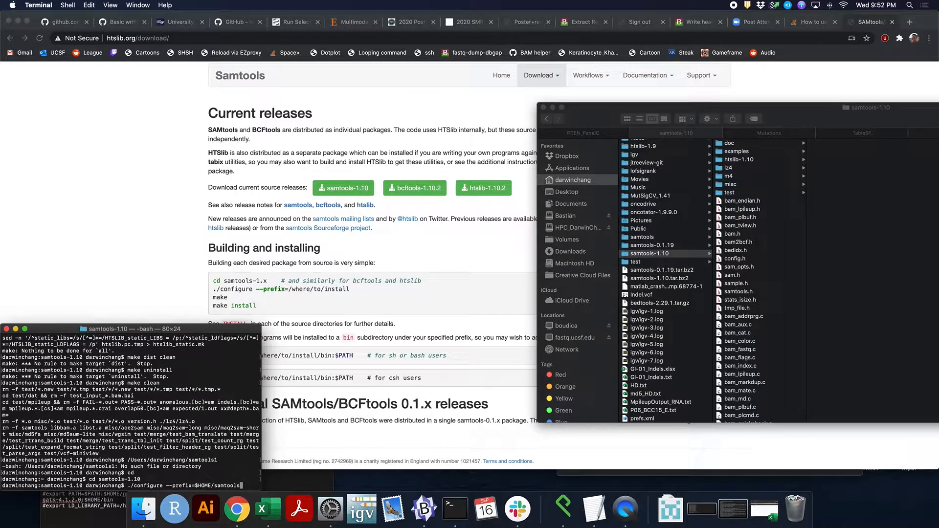
key("Return")
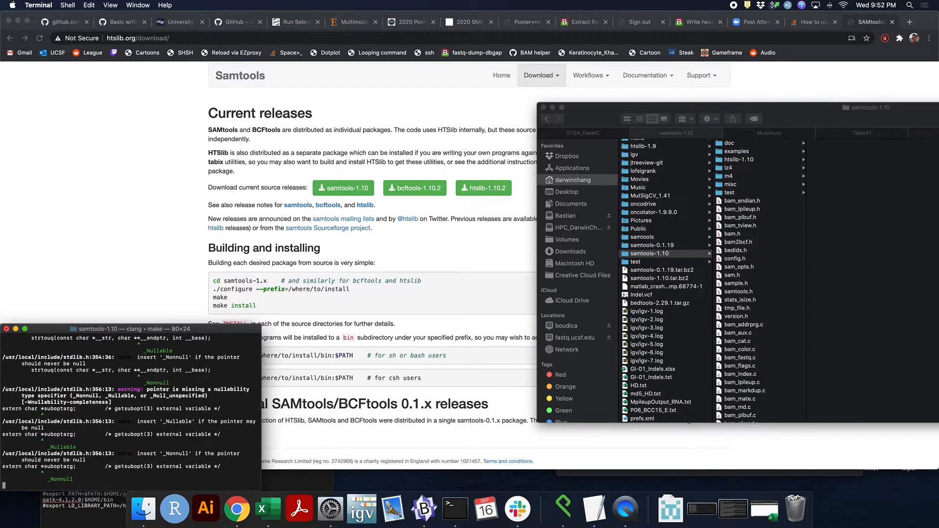
scroll("down", 3)
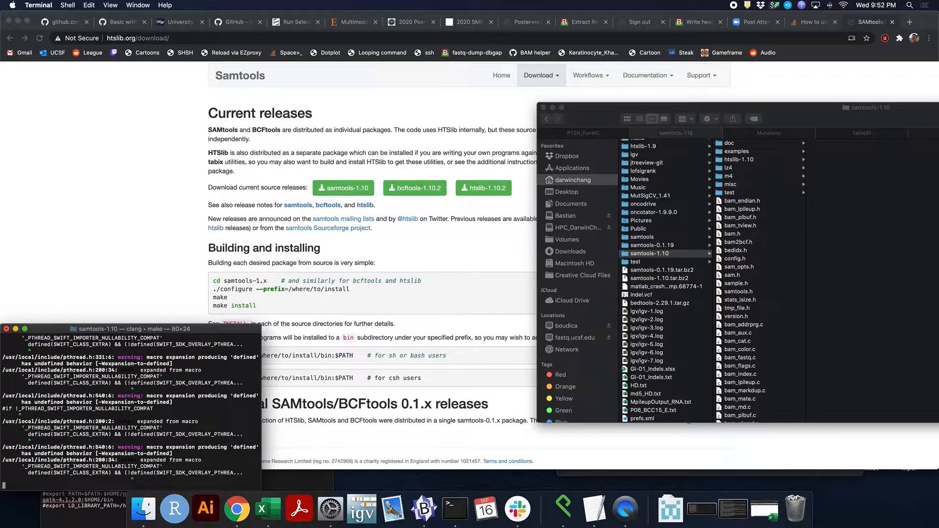
scroll("down", 3)
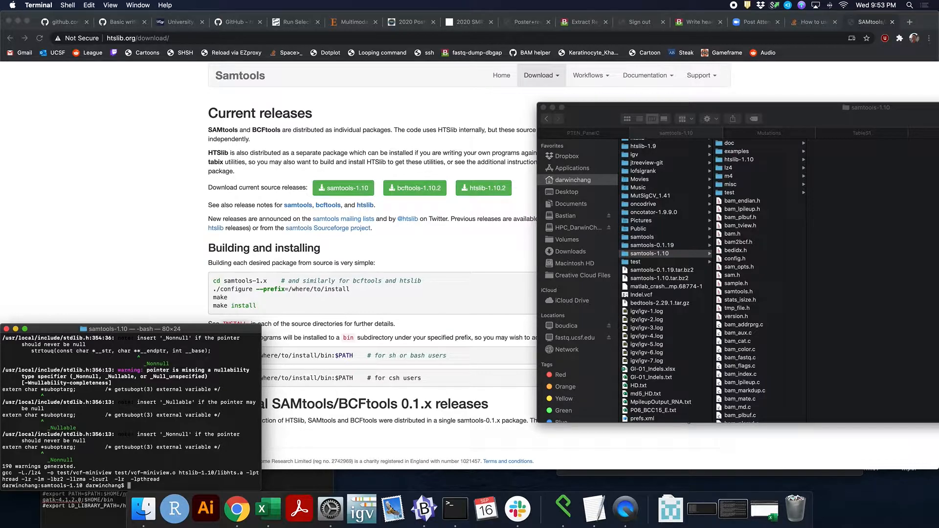
Run make install, then select the export PATH example line in Chrome.
type("make install")
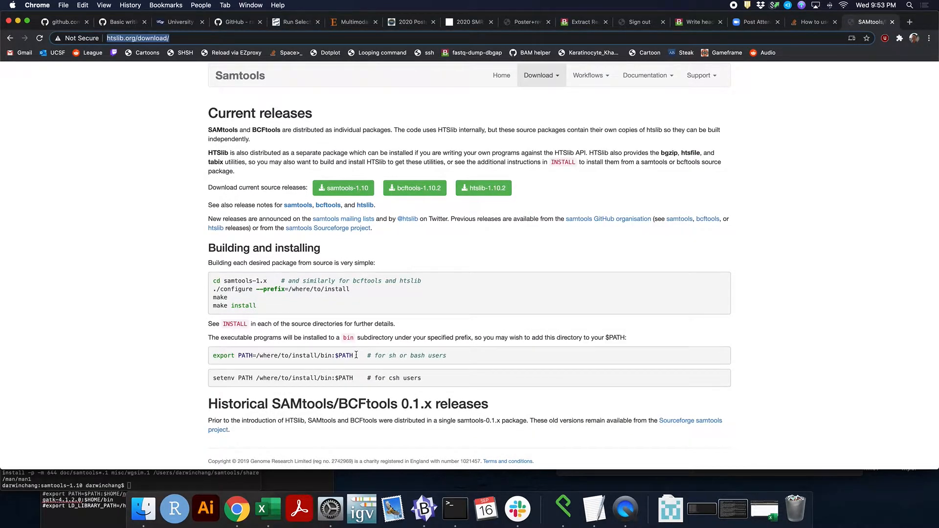
triple_click(281, 355)
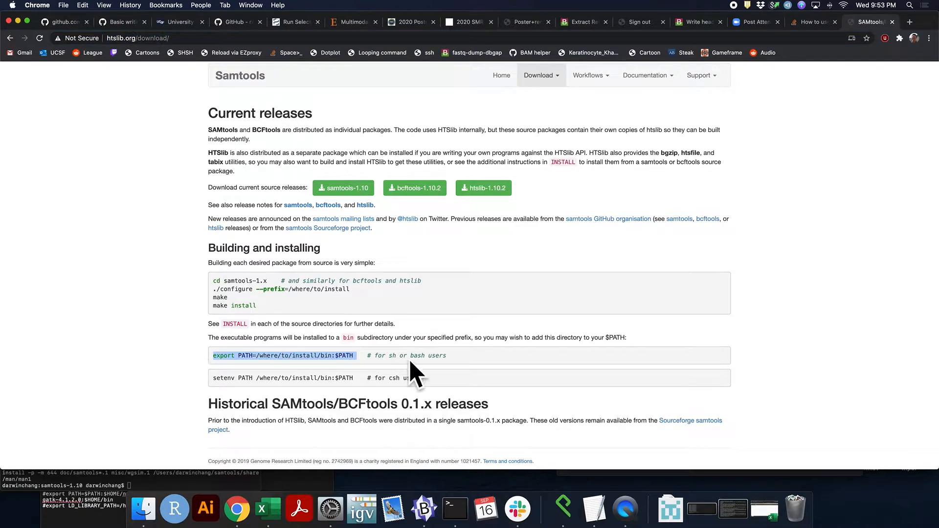
mouse_move(216, 488)
type("export PATH=$HOME/samtools/bin:$PATH")
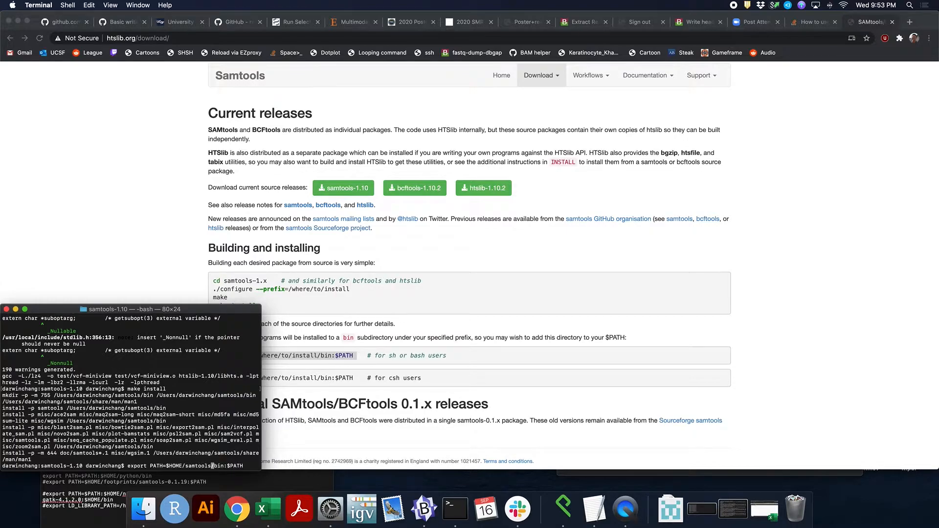
Run export PATH=$HOME/samtools/bin:$PATH to add samtools to the path.
key("Return")
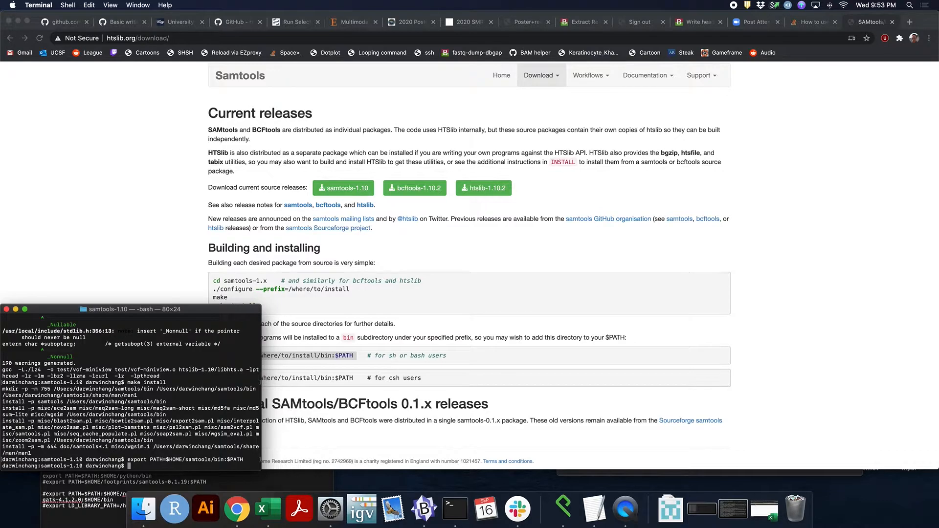
mouse_move(446, 289)
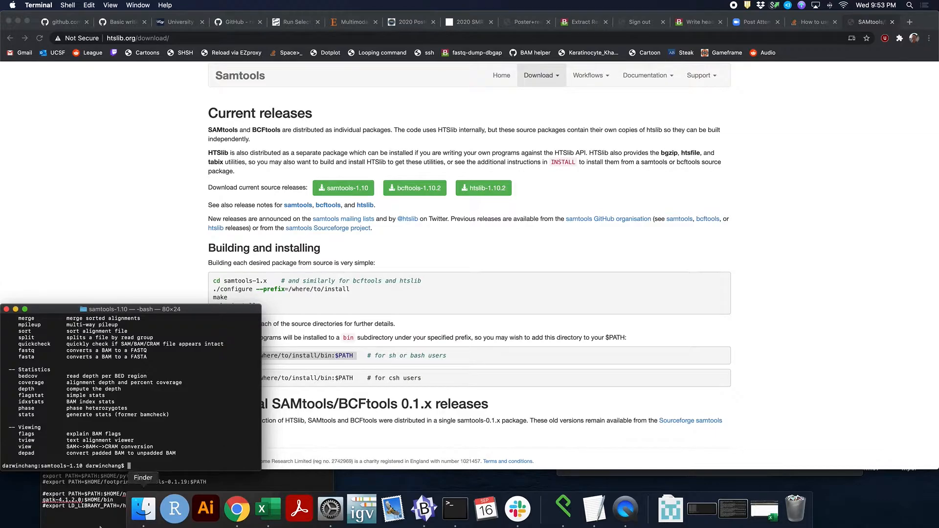
In Finder, go to Unfinished > P21_EAR02 > SequencingData > RNA.
left_click(143, 509)
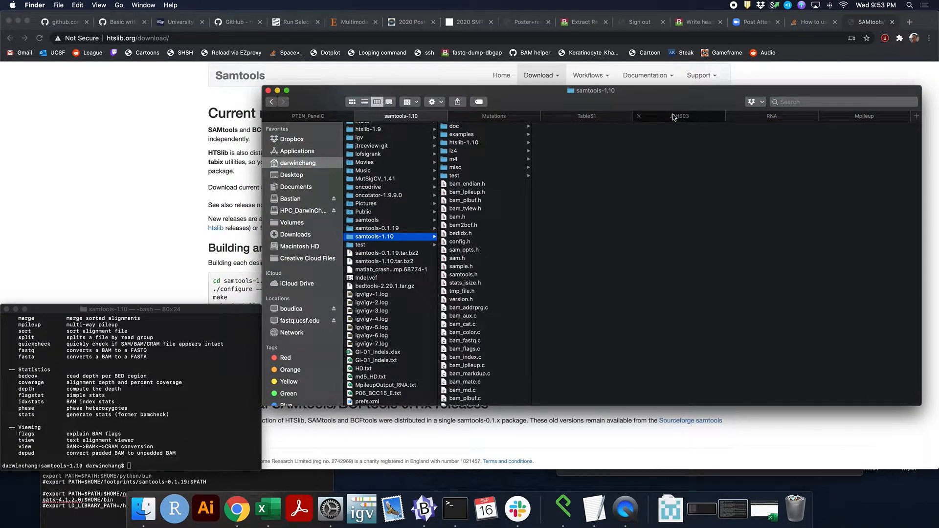
left_click(495, 115)
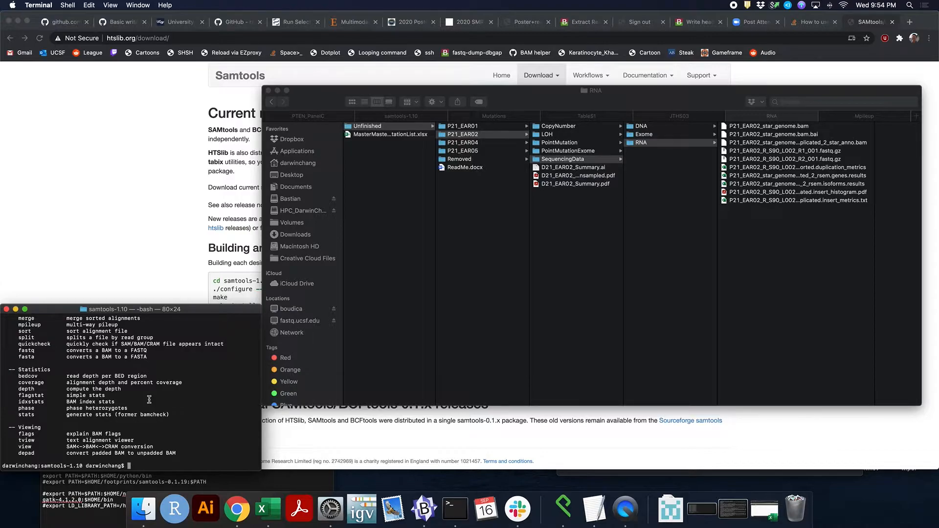
cd into P21_EAR02's PointMutationExome folder using its Finder path.
type("cd")
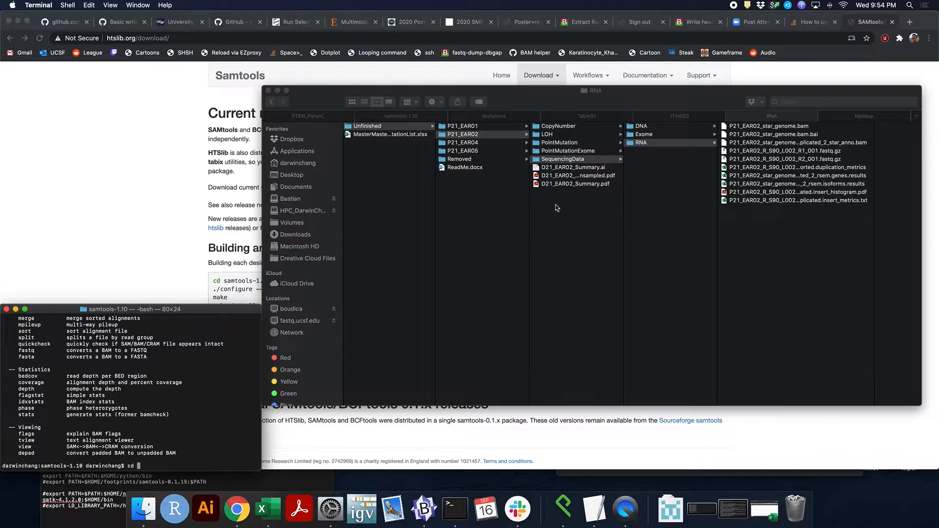
left_click(568, 150)
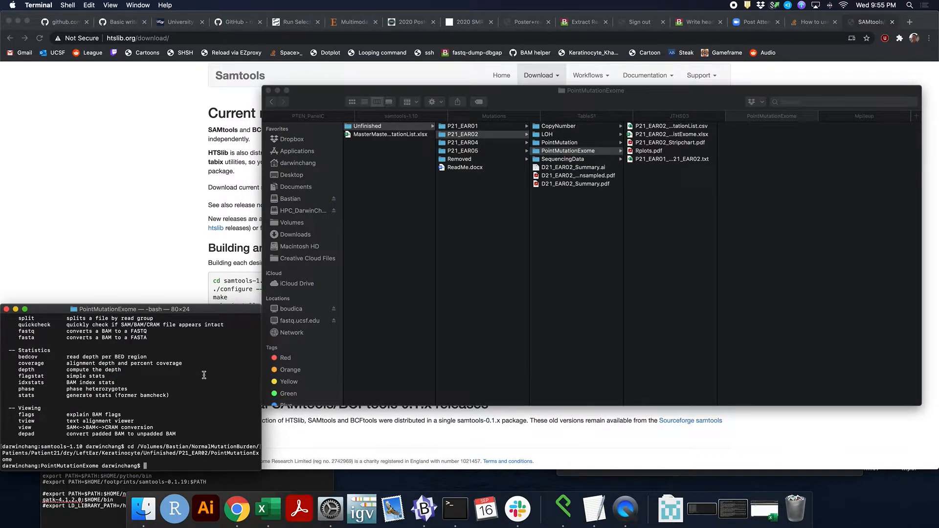
left_click(582, 149)
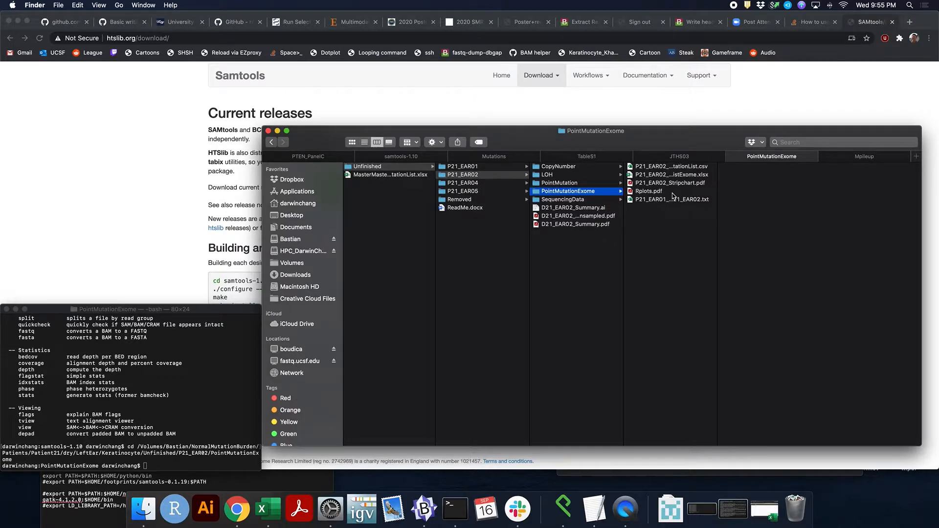
mouse_move(865, 157)
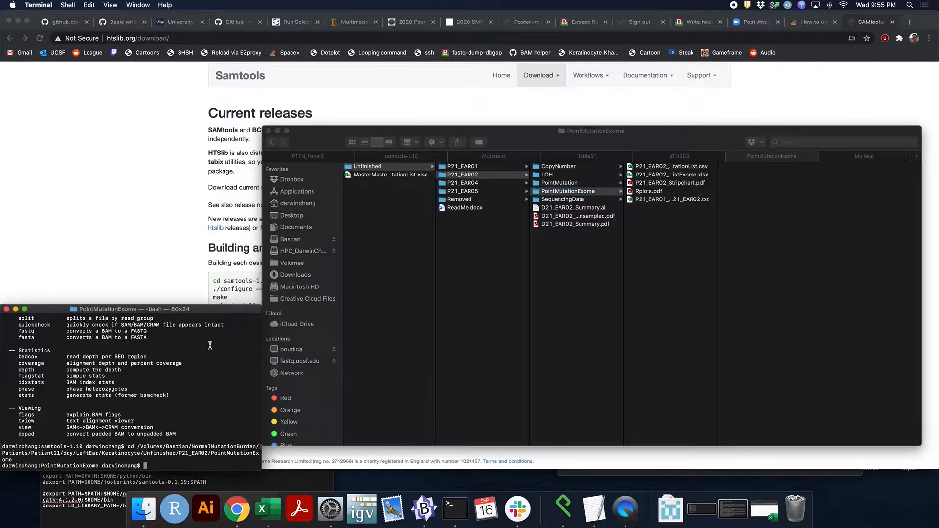
mouse_move(212, 344)
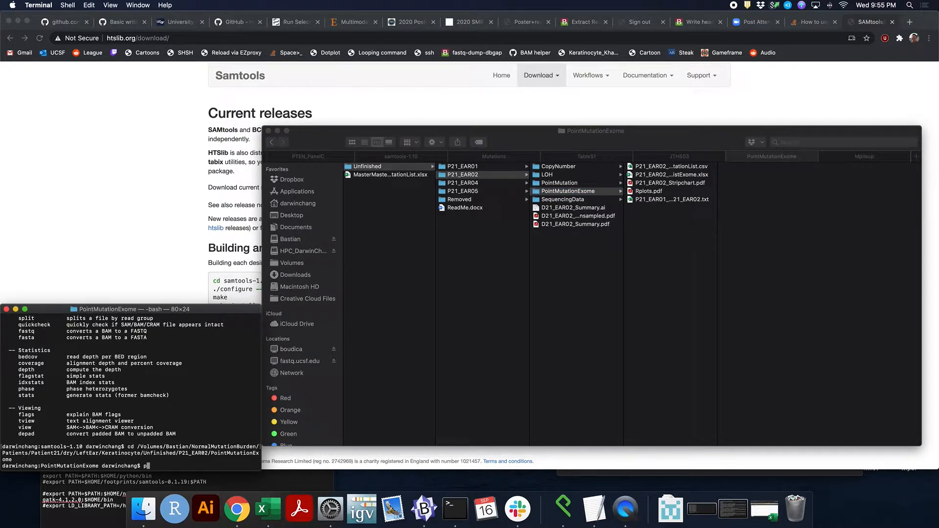
Begin a perl command and open the sample's SequencingData > RNA folder.
type("perl")
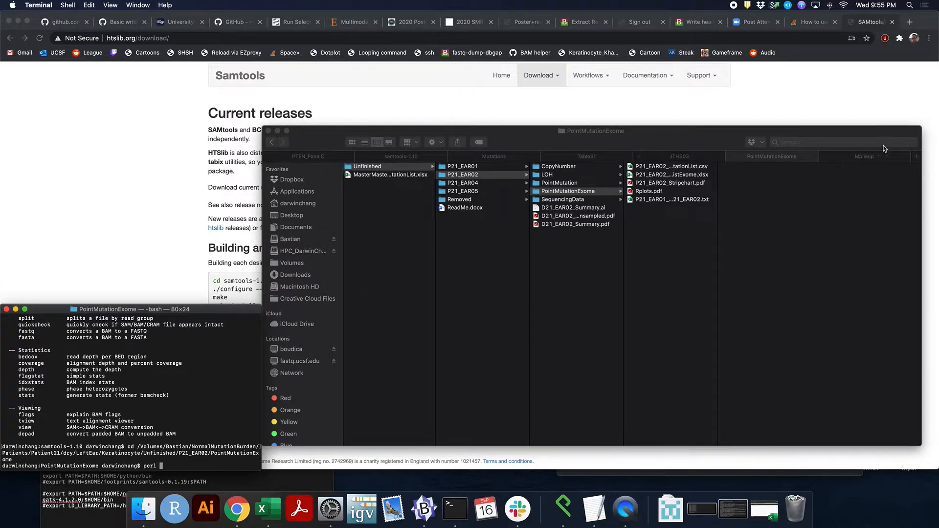
mouse_move(719, 133)
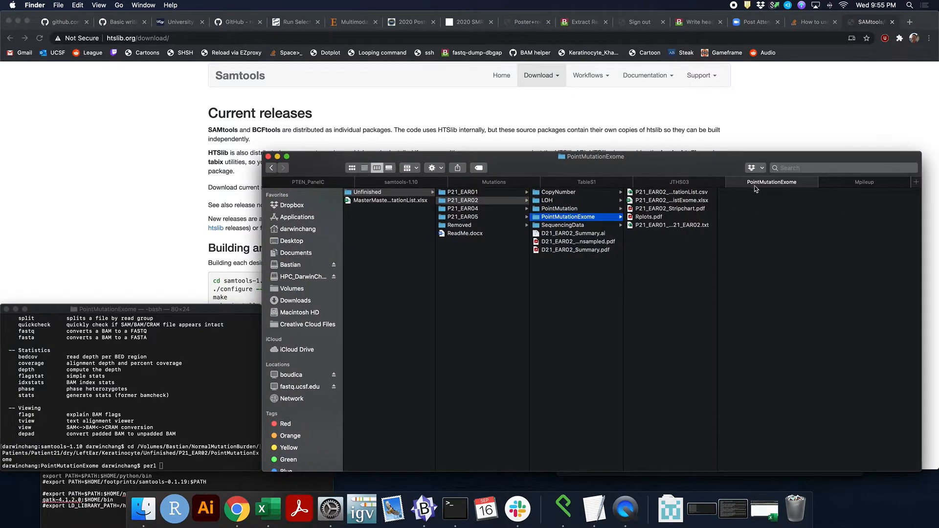
left_click(563, 225)
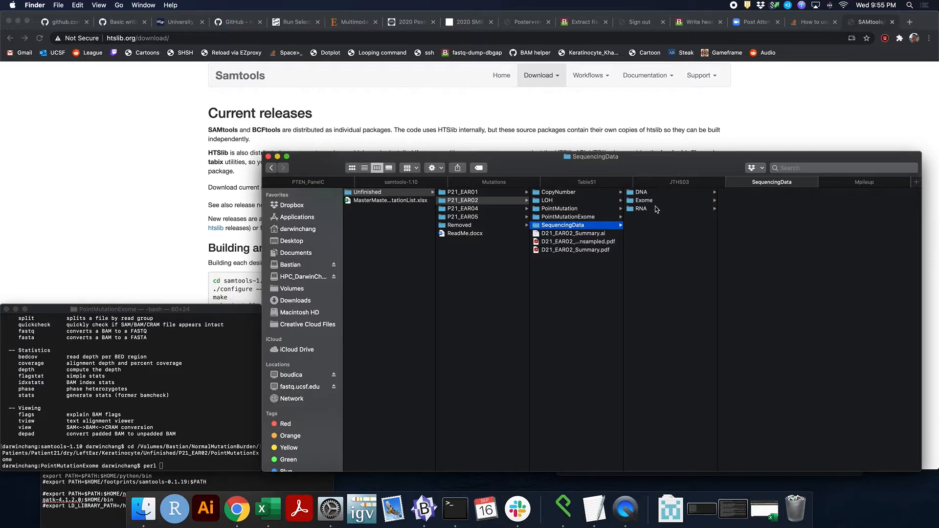
left_click(642, 209)
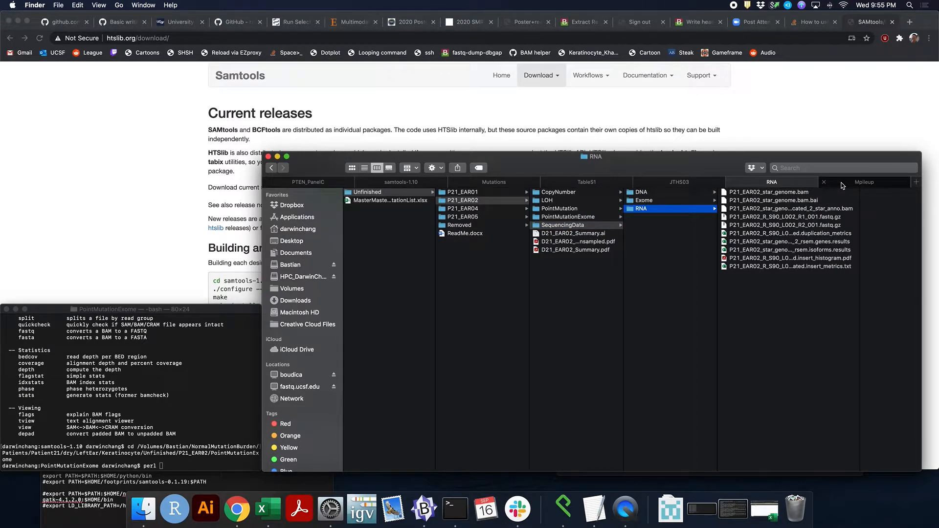
Look through the Mpileup scripts and Exome files, then return to the RNA folder.
left_click(864, 182)
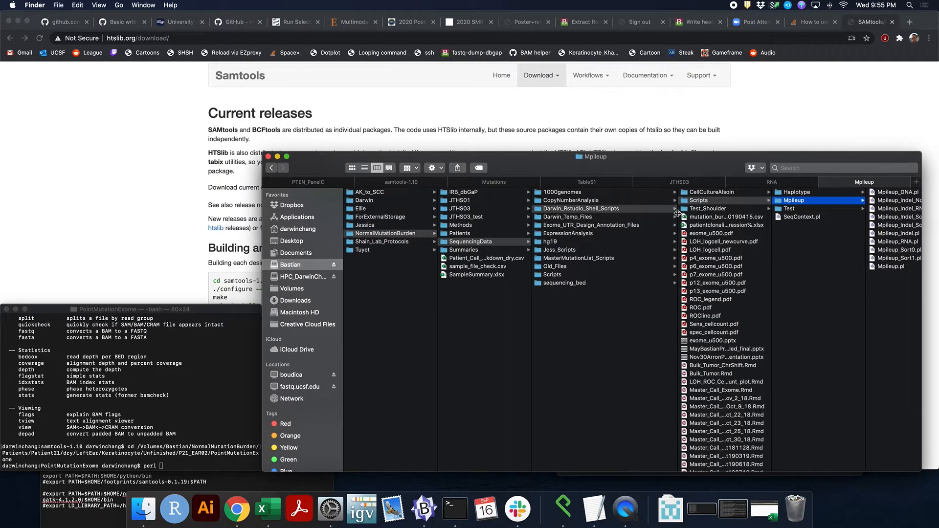
mouse_move(771, 206)
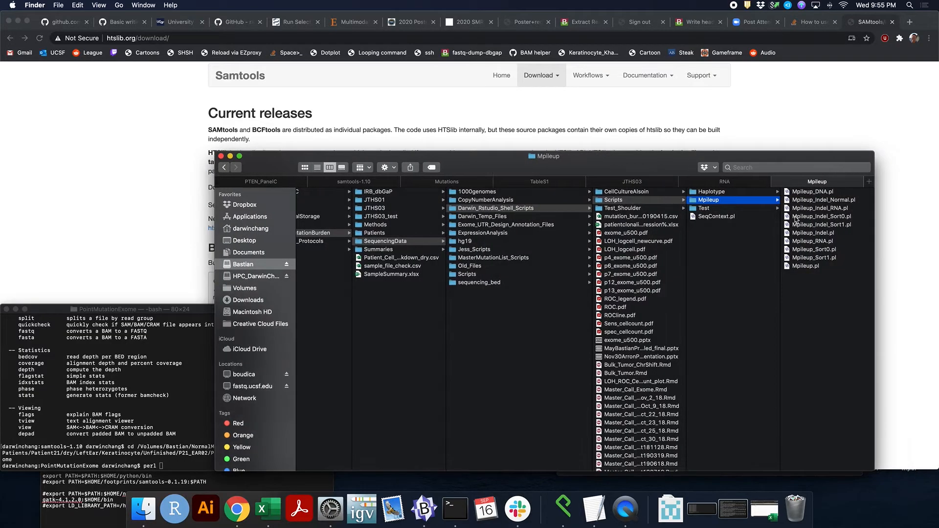
mouse_move(835, 198)
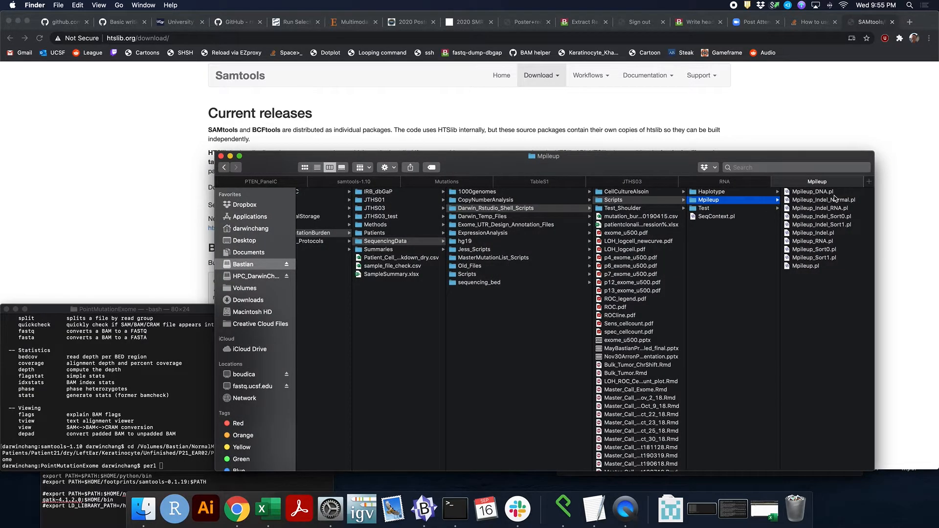
mouse_move(824, 200)
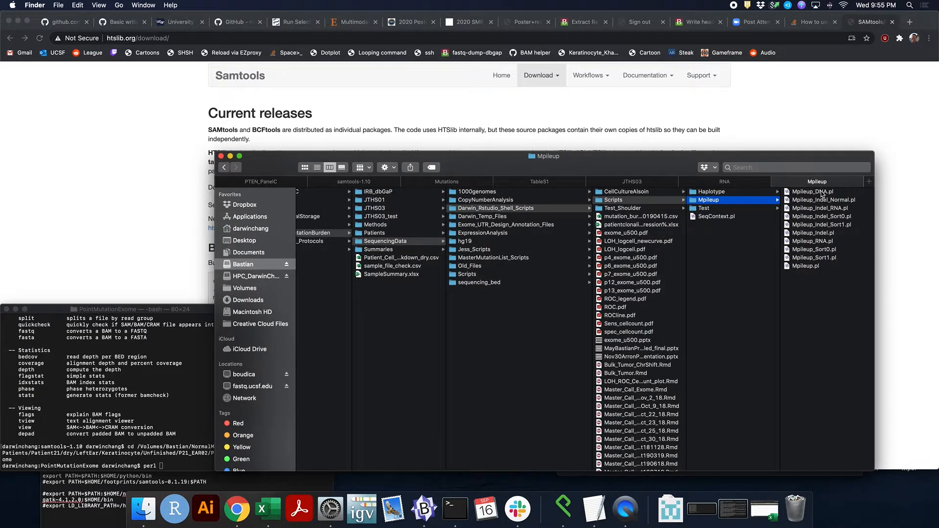
left_click(704, 241)
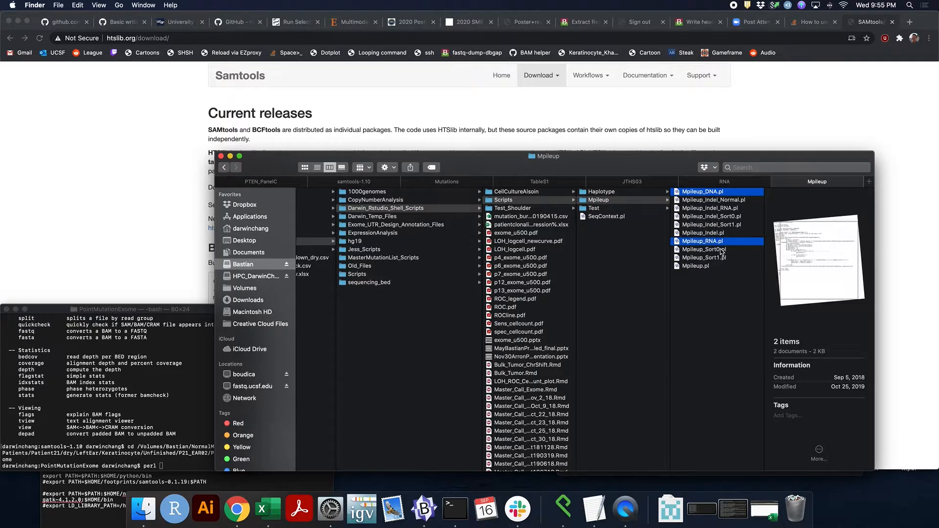
left_click(704, 256)
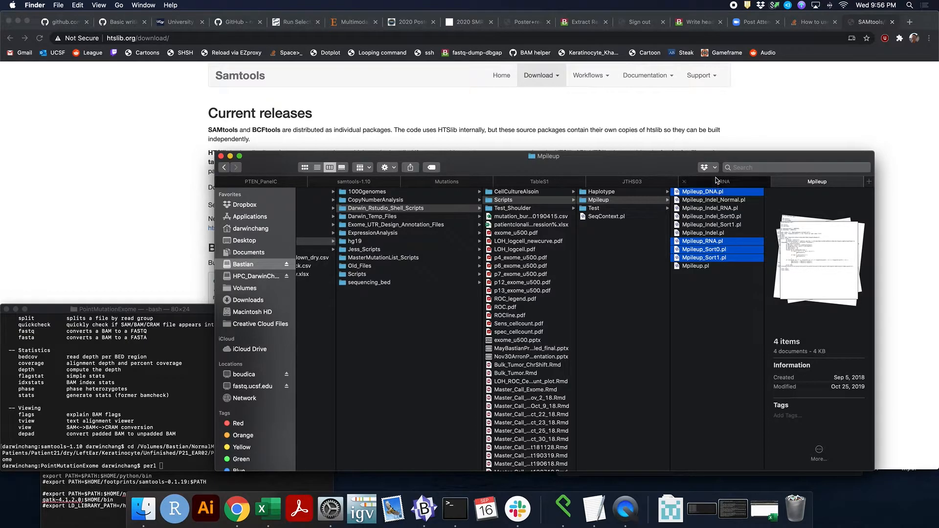
mouse_move(715, 183)
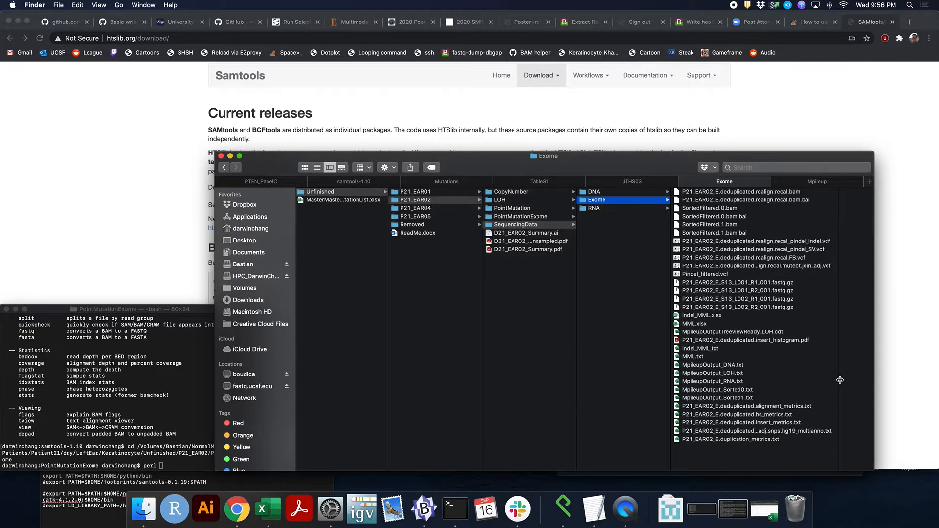
left_click(635, 208)
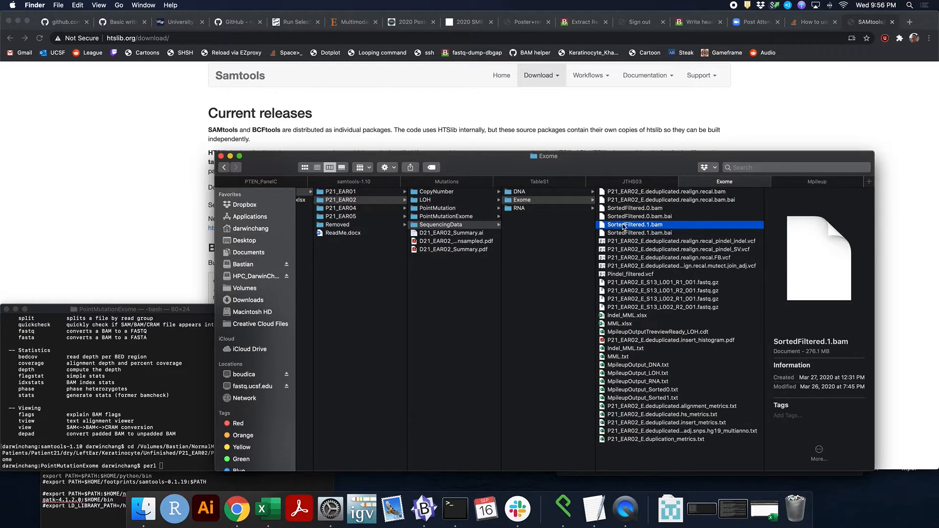
left_click(518, 208)
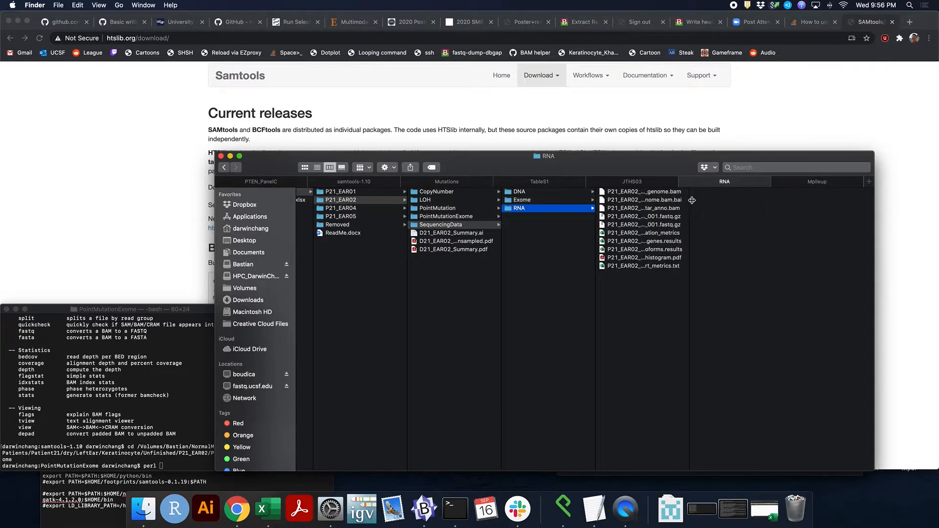
left_click(704, 240)
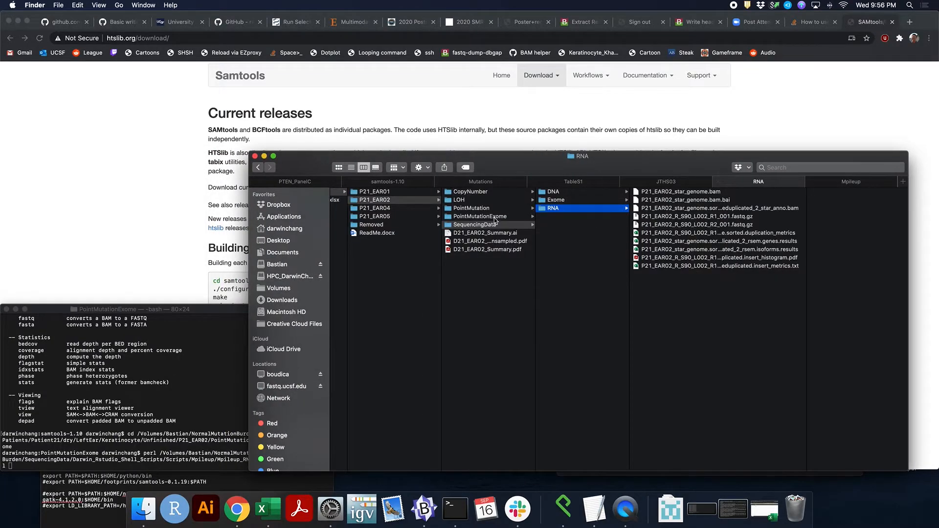
Run perl Mpileup_RNA.pl with the Exome MML.txt and the RNA star_genome BAM paths.
left_click(480, 216)
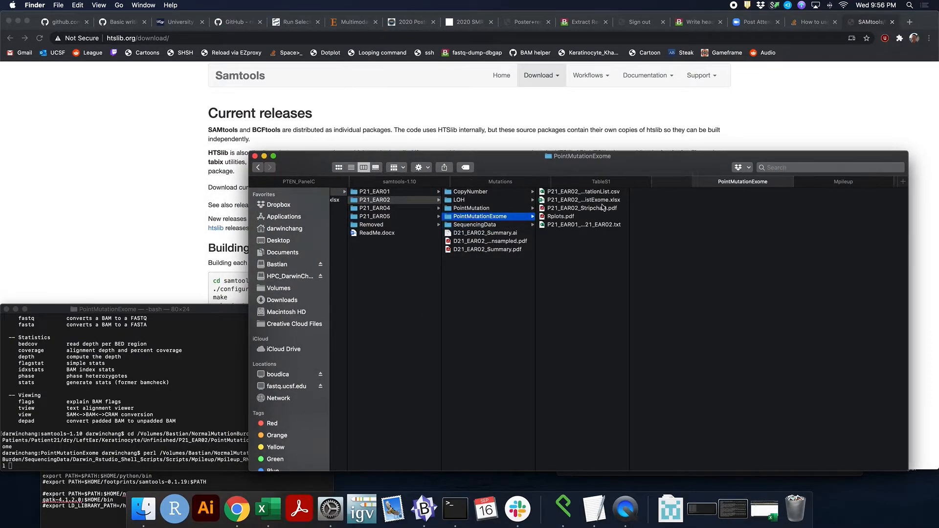
left_click(475, 224)
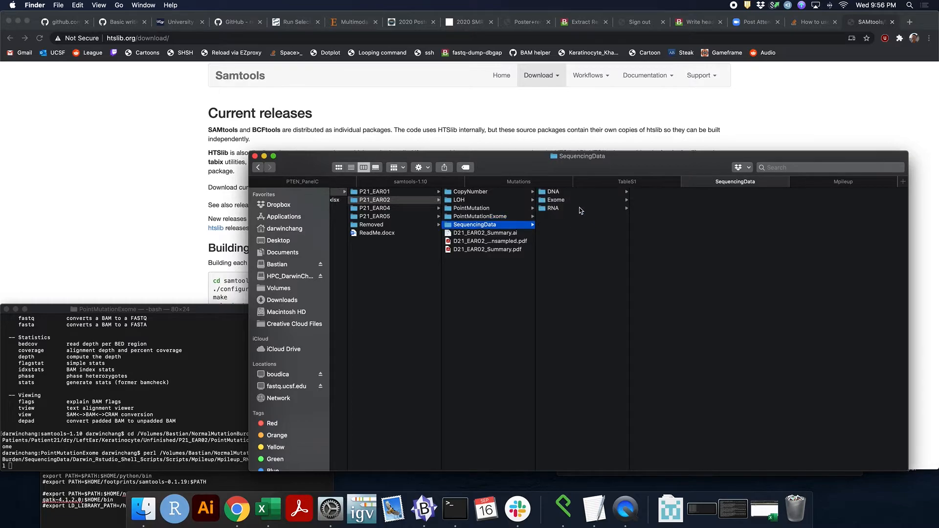
left_click(556, 199)
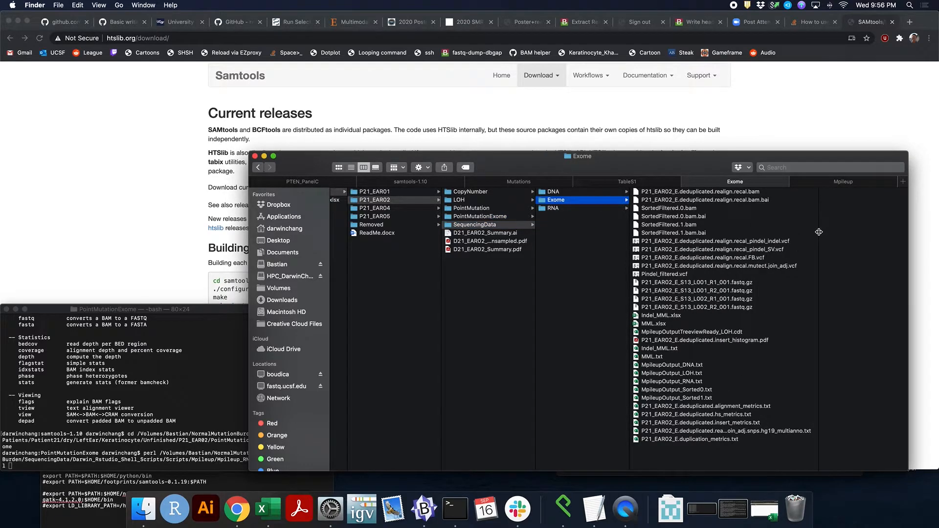
left_click(631, 357)
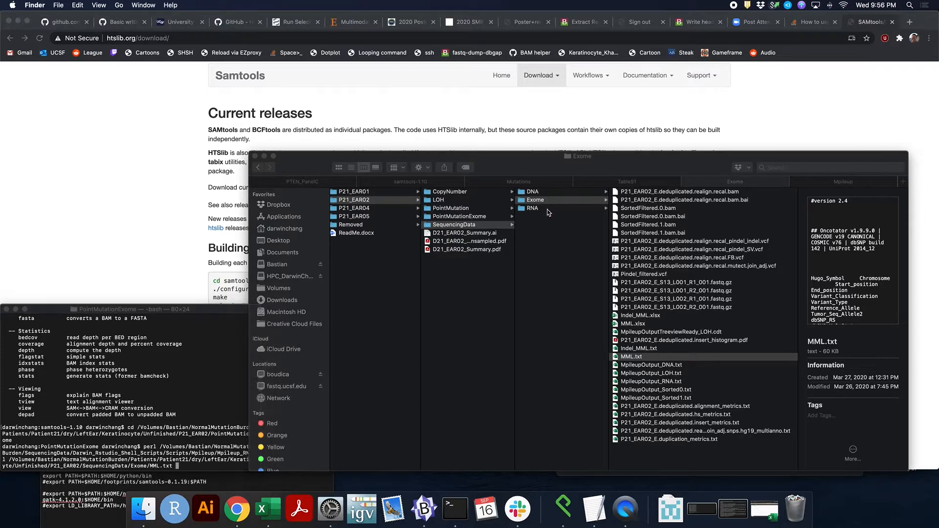
left_click(532, 208)
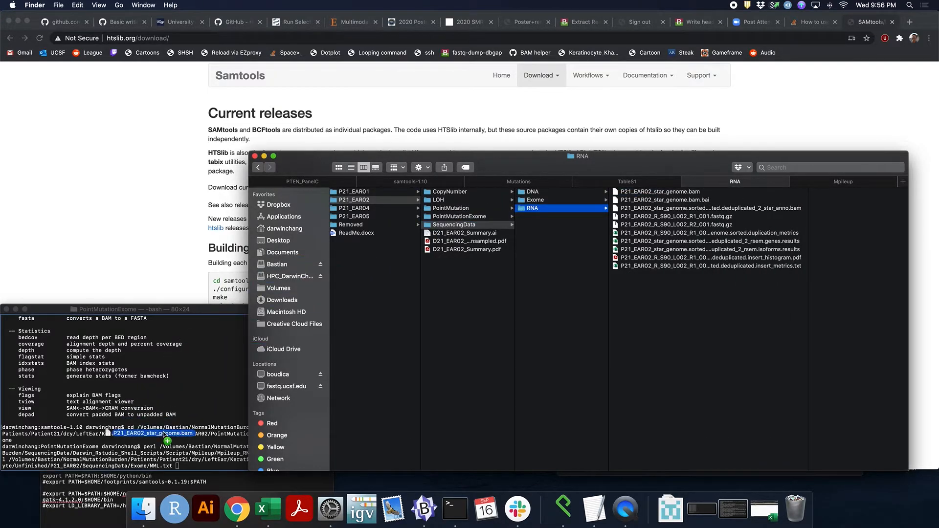
left_click(120, 432)
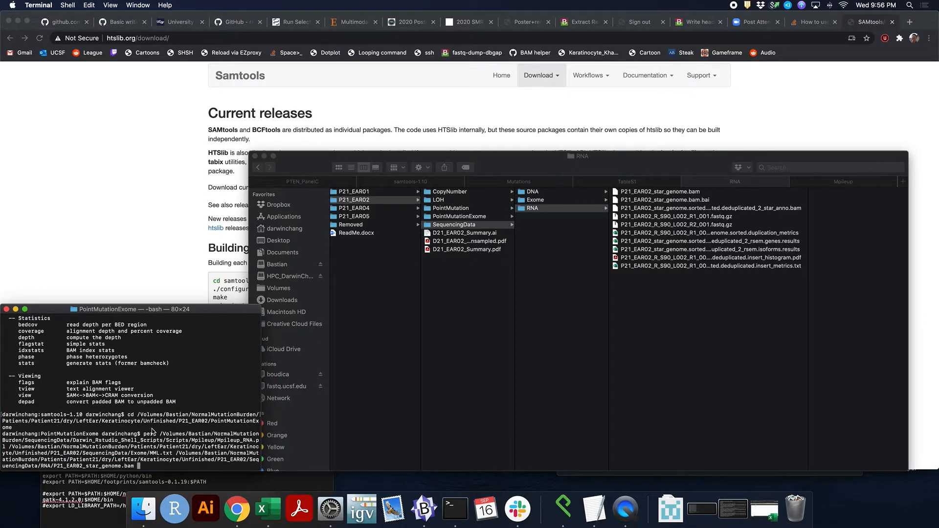
key("Return")
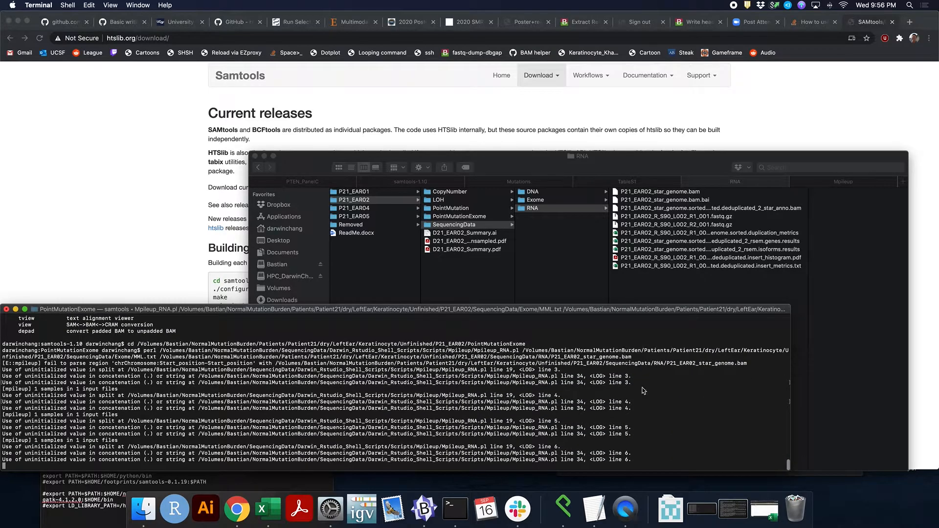
Scroll the Mpileup_RNA.pl output until it finishes around line 828.
scroll("up", 3)
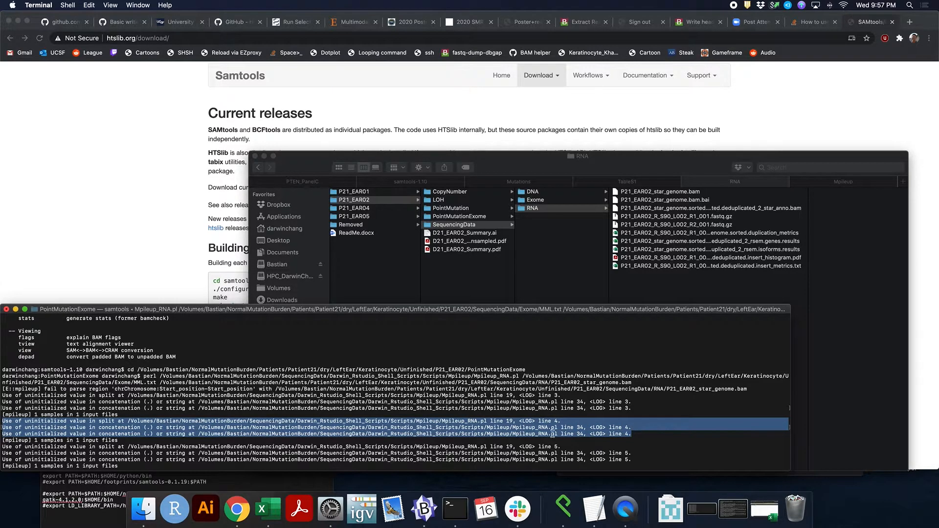
scroll("down", 3)
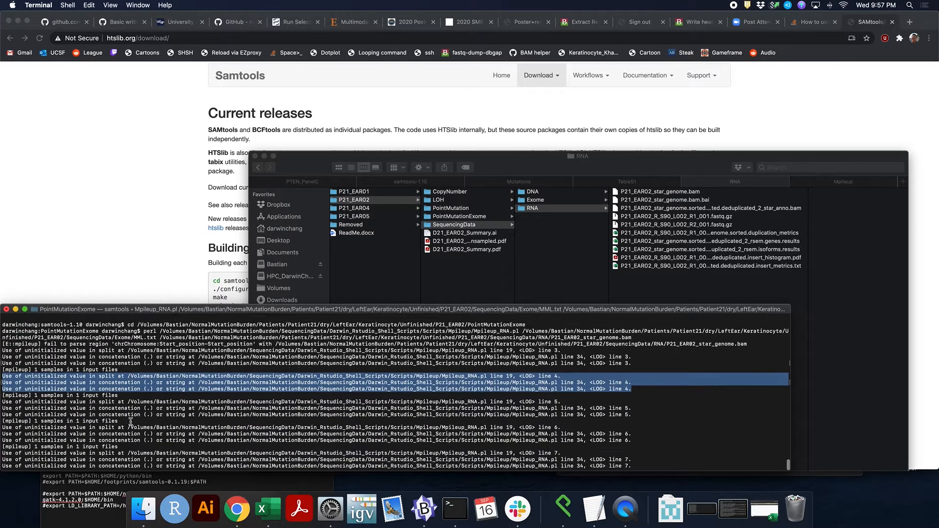
scroll("down", 3)
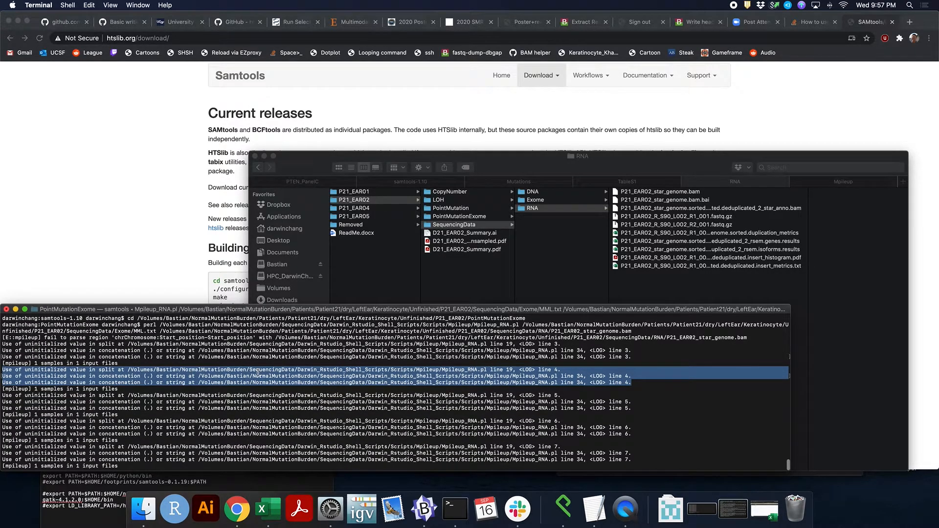
scroll("down", 3)
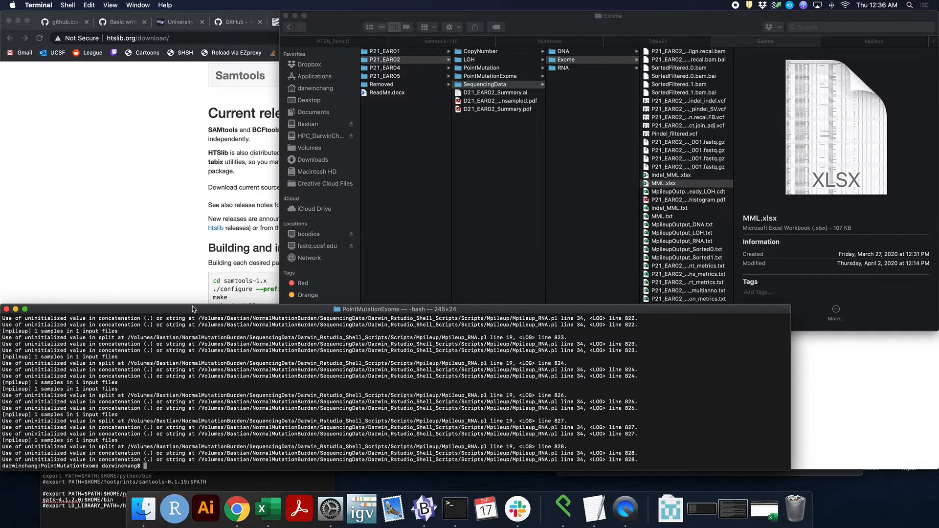
mouse_move(608, 265)
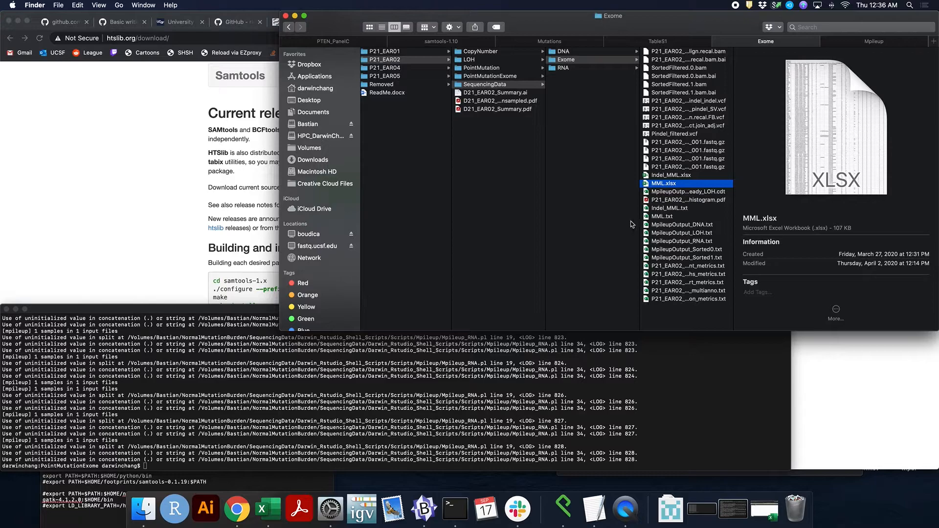
mouse_move(689, 186)
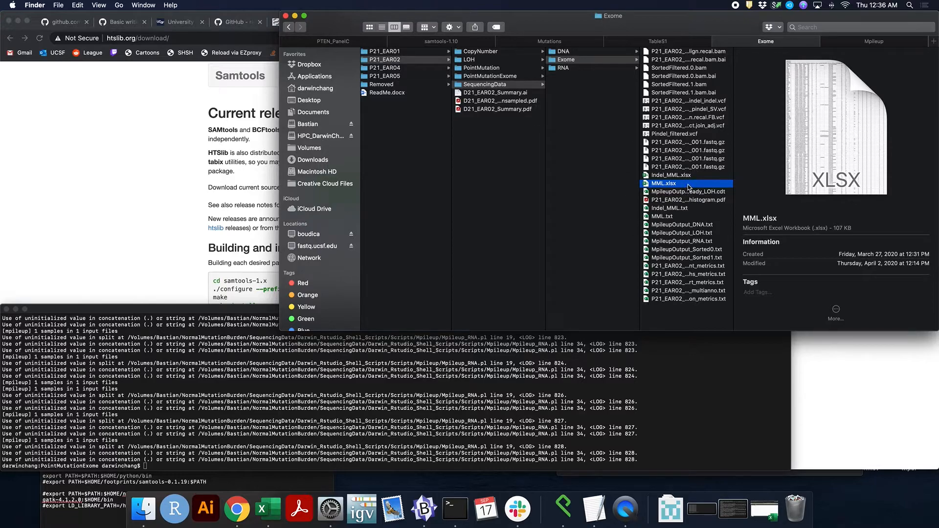
mouse_move(681, 187)
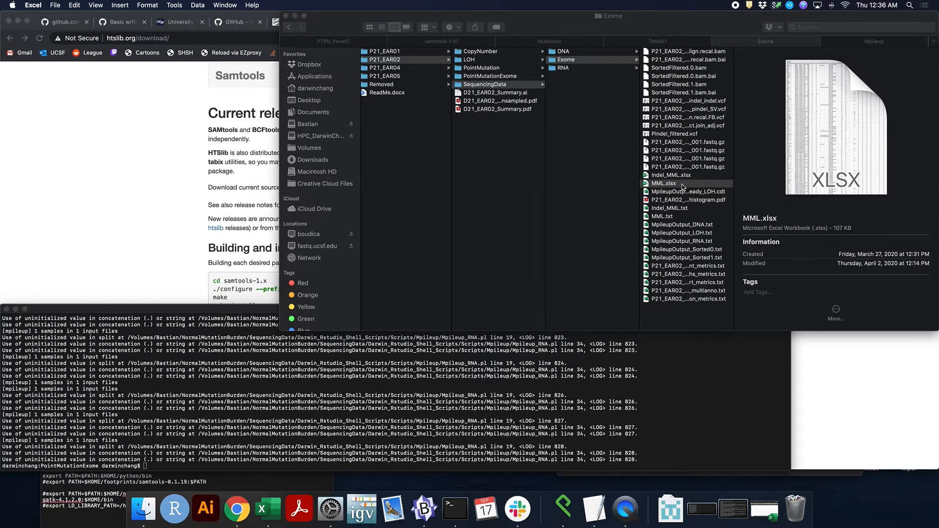
mouse_move(597, 166)
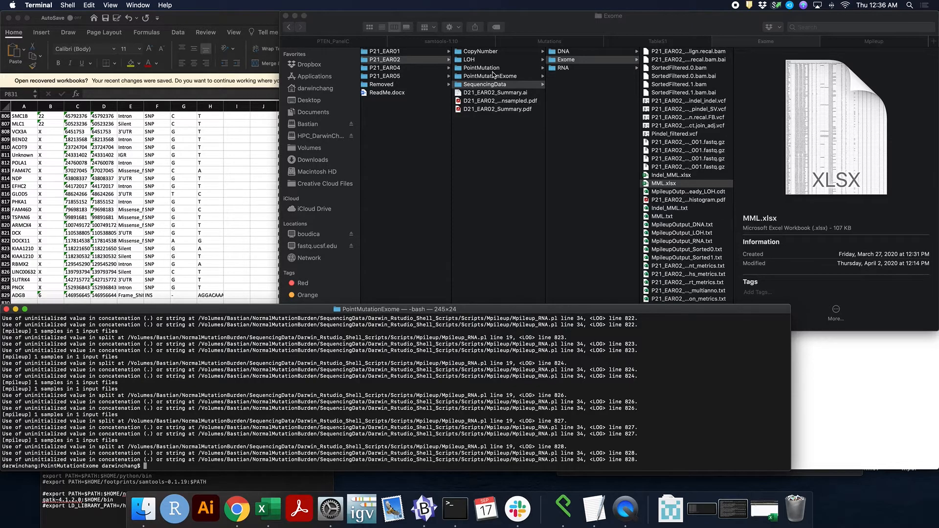
Open PointMutationExome and preview the MpileupOutput_RNA.txt results file.
left_click(490, 77)
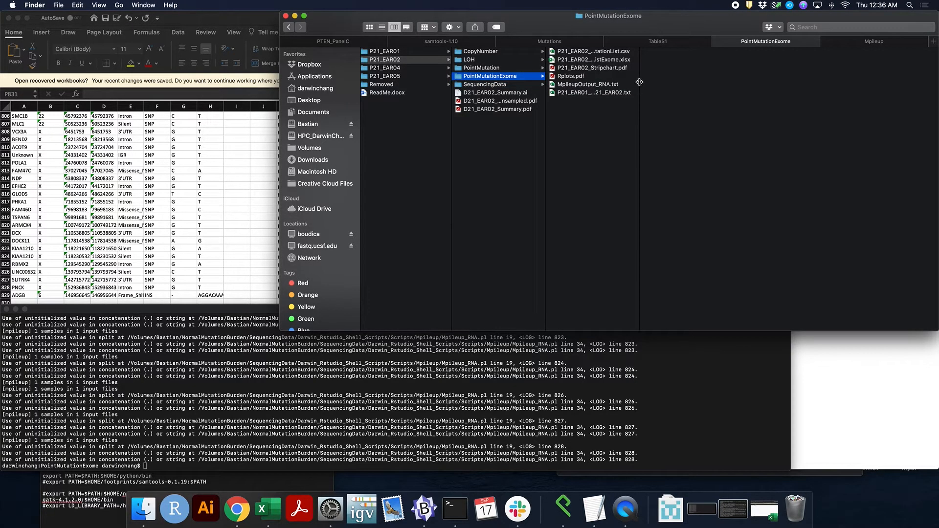
left_click(588, 84)
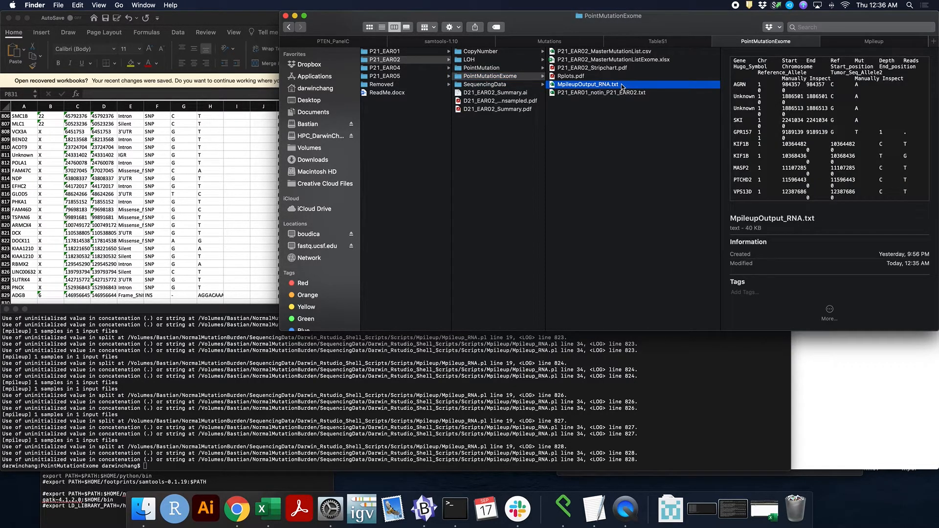
mouse_move(621, 88)
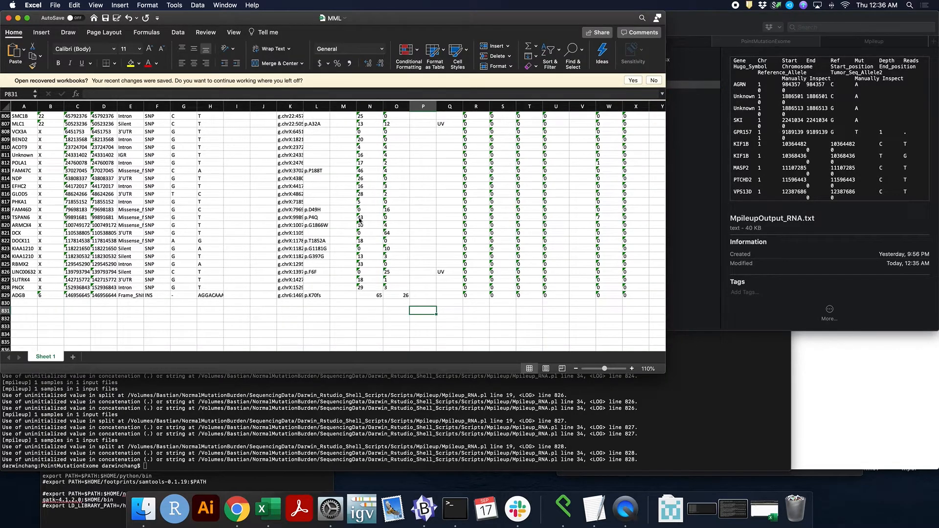
mouse_move(492, 190)
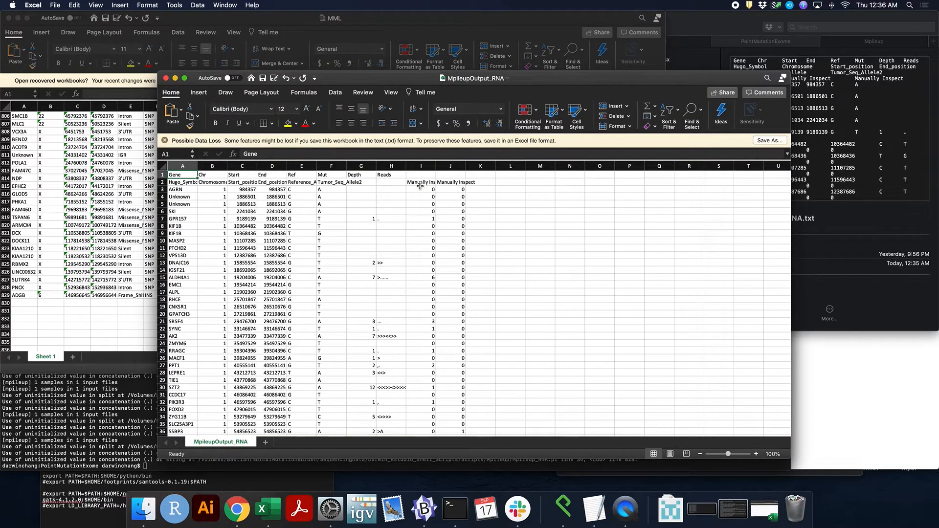
Paste MpileupOutput_RNA read counts into RNA-Seq Ref and Mut columns W and X, checking past row 740.
left_click(421, 189)
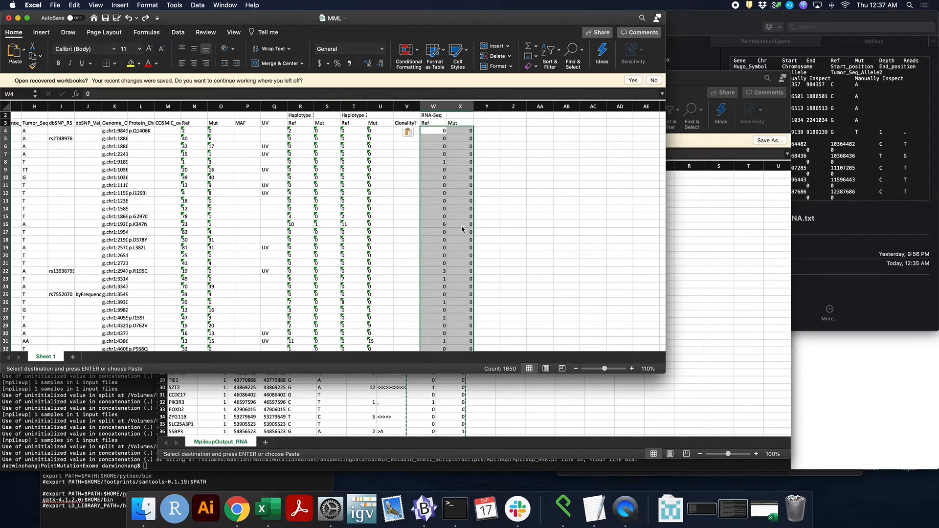
scroll("down", 3)
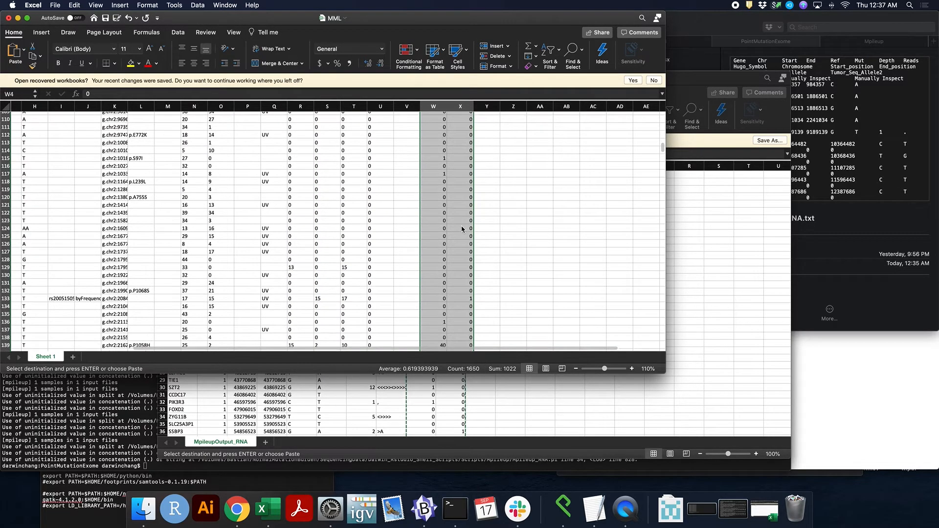
scroll("down", 3)
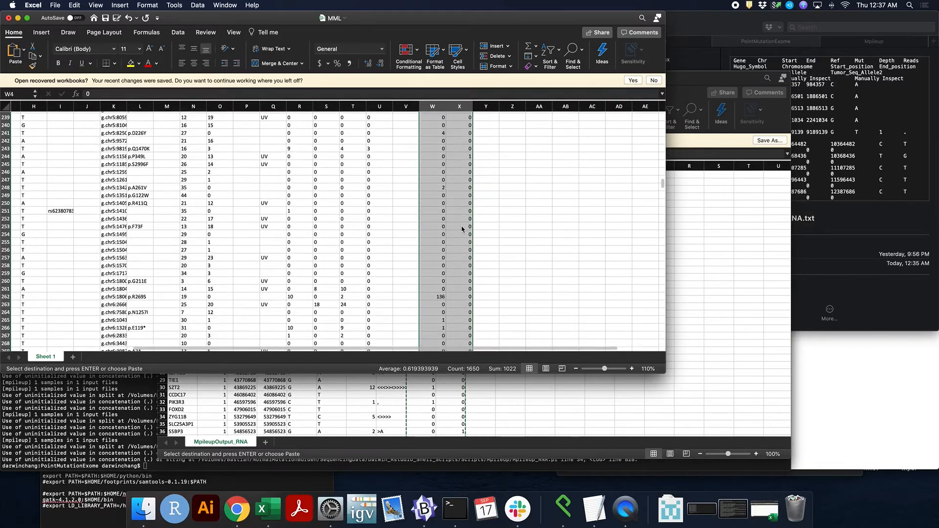
scroll("down", 3)
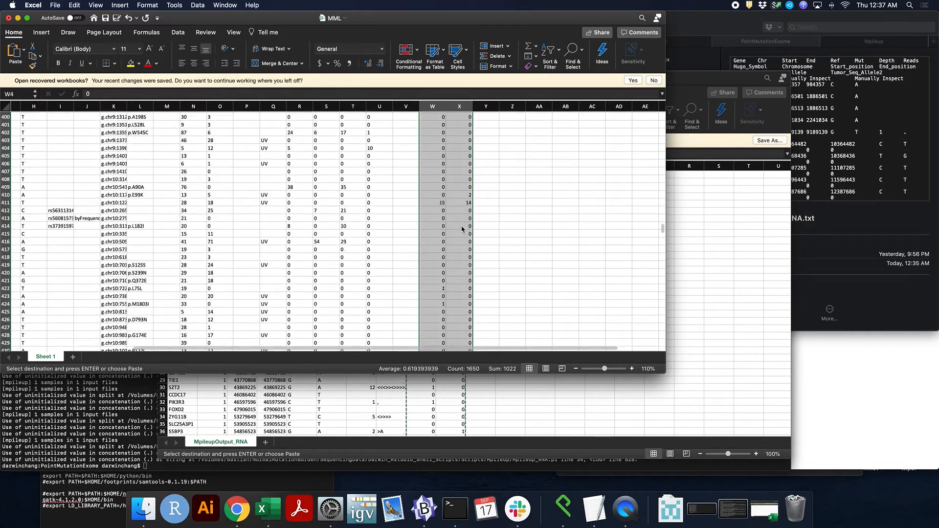
scroll("down", 3)
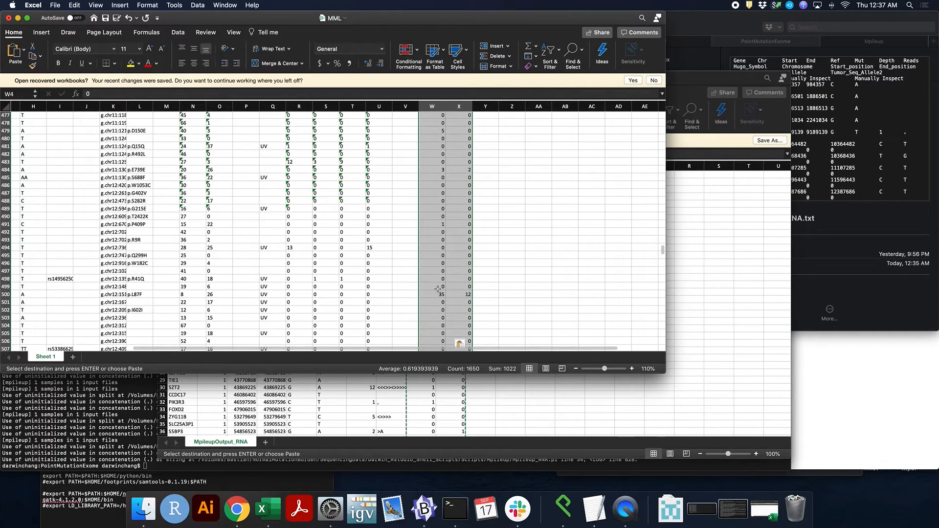
scroll("down", 3)
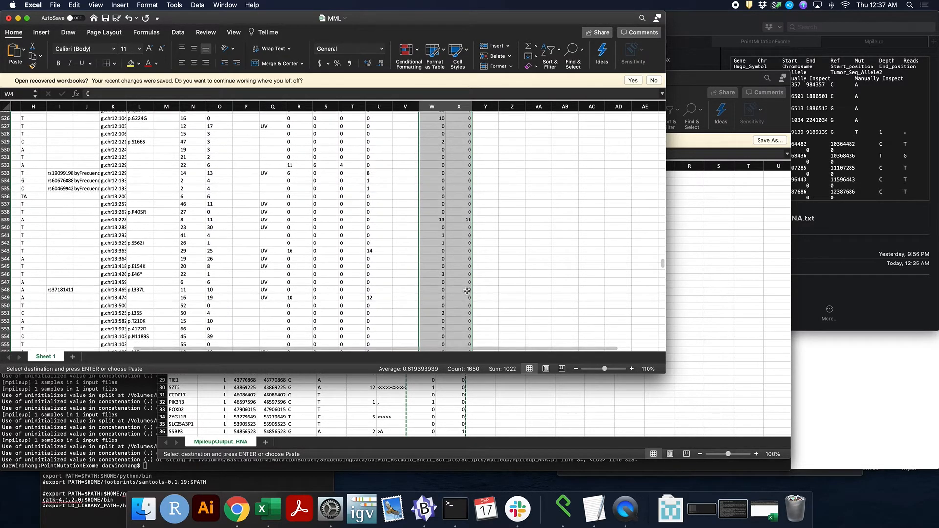
scroll("down", 3)
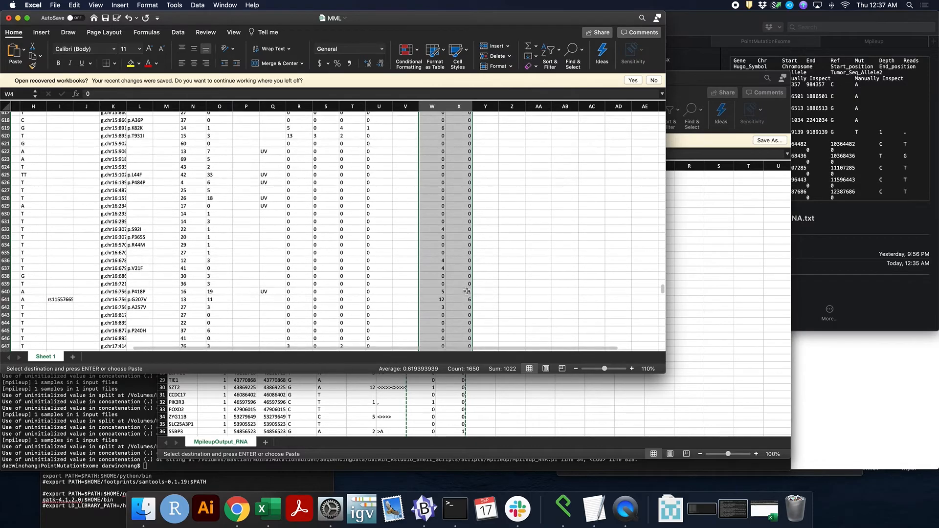
scroll("down", 3)
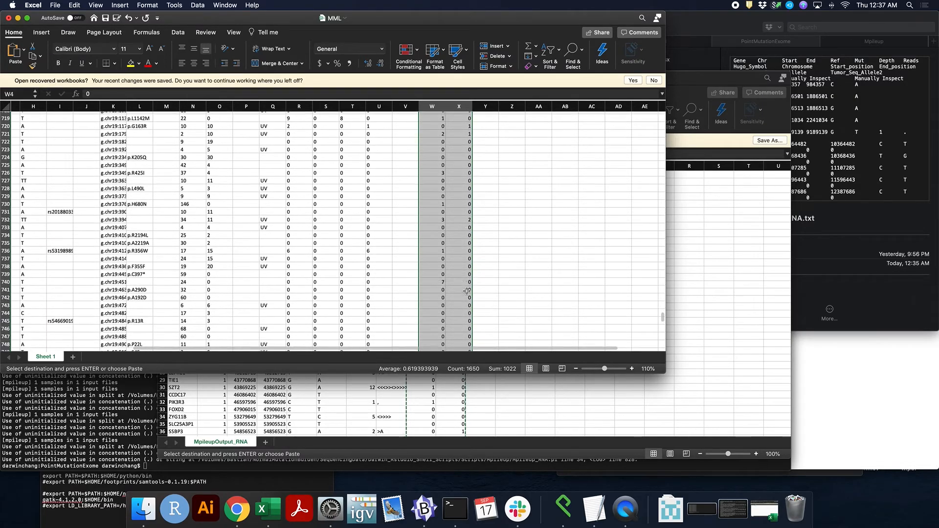